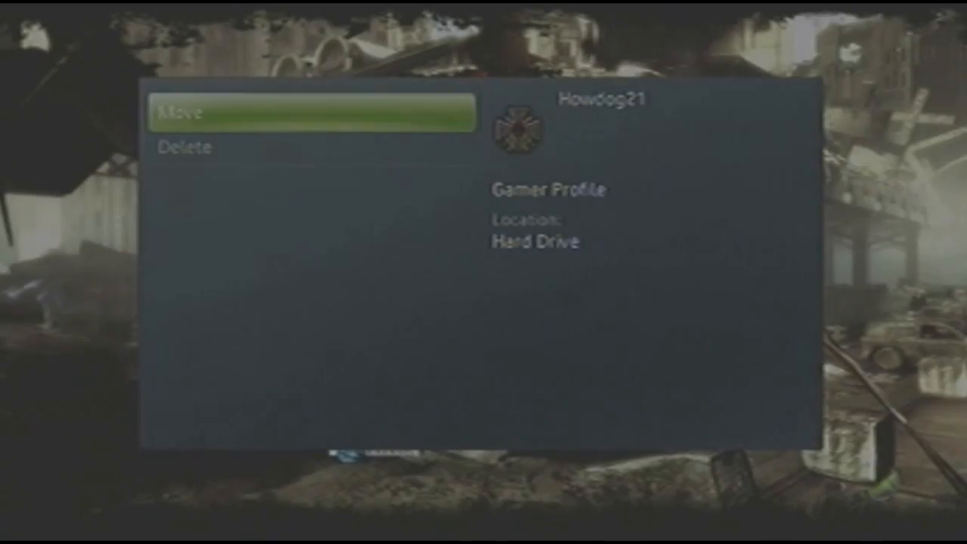
- Choose Move for the hard-drive gamer profile and pick the target storage device
{"action": "left_click", "coordinate": [311, 113]}
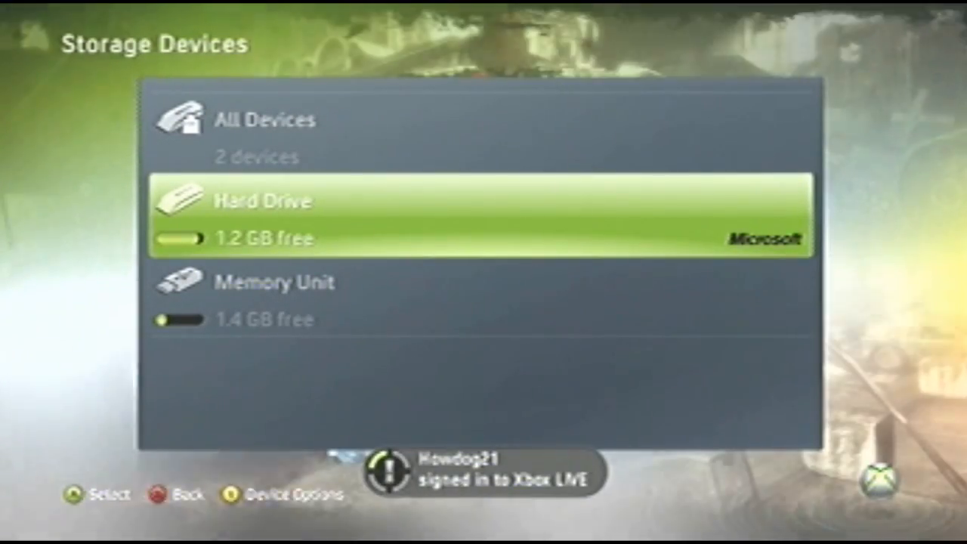
{"action": "left_click", "coordinate": [484, 215]}
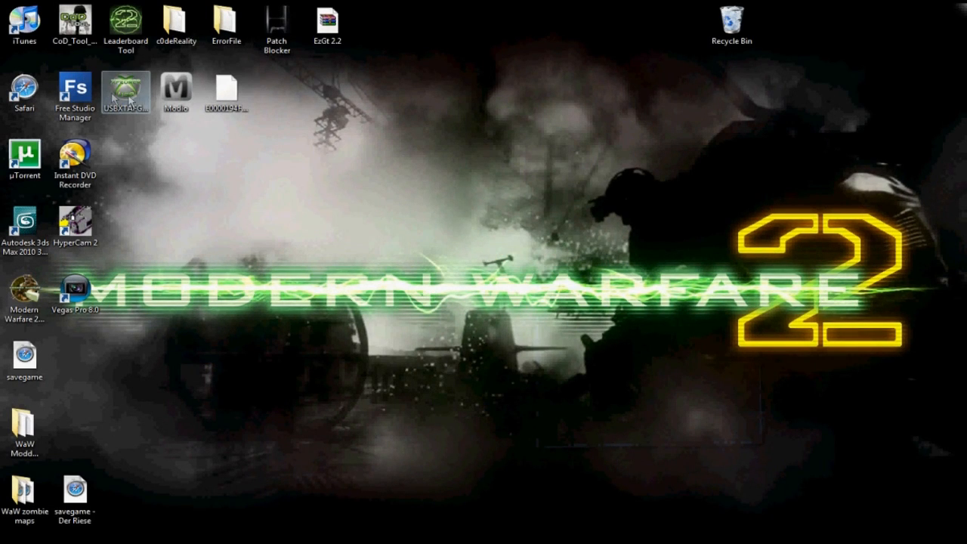
{"action": "double_click", "coordinate": [125, 89]}
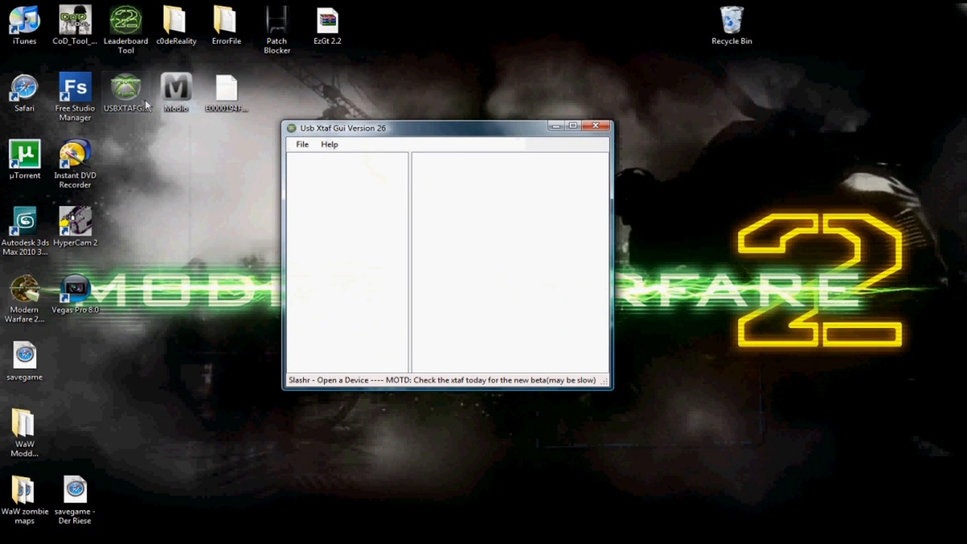
{"action": "left_click", "coordinate": [302, 145]}
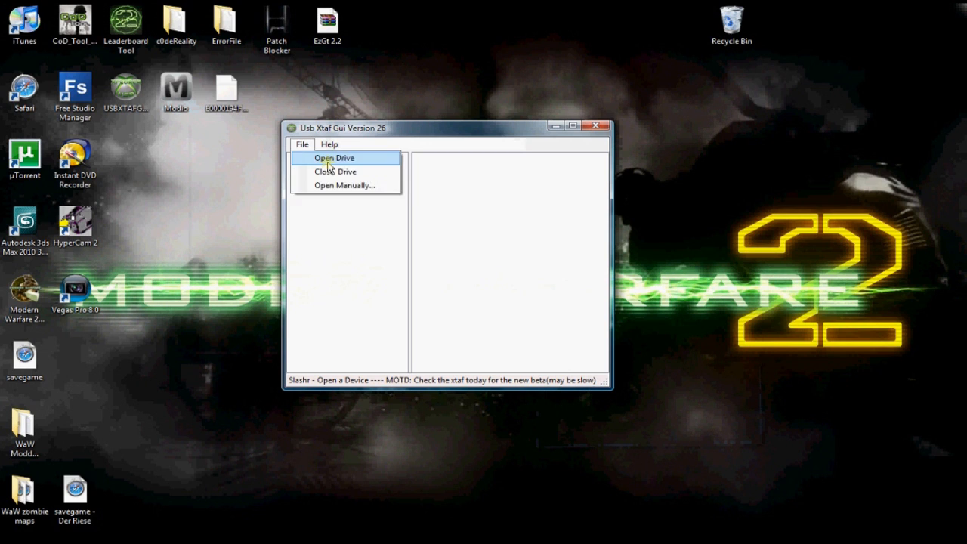
{"action": "left_click", "coordinate": [333, 157]}
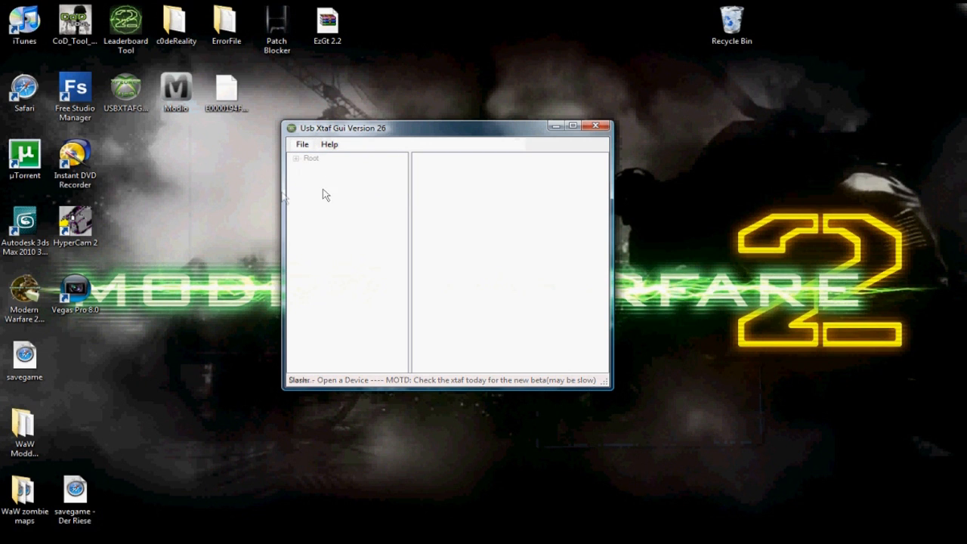
{"action": "left_click", "coordinate": [296, 168]}
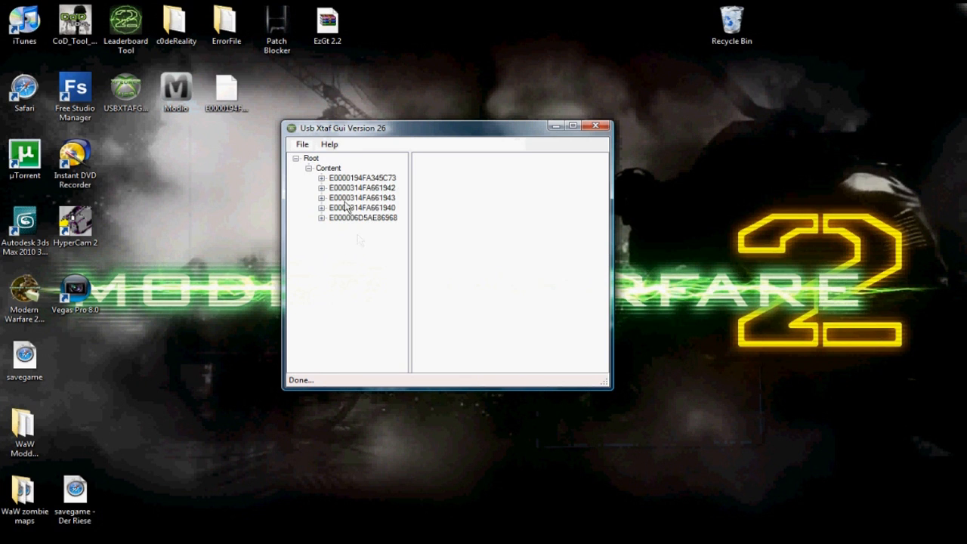
{"action": "left_click", "coordinate": [322, 178]}
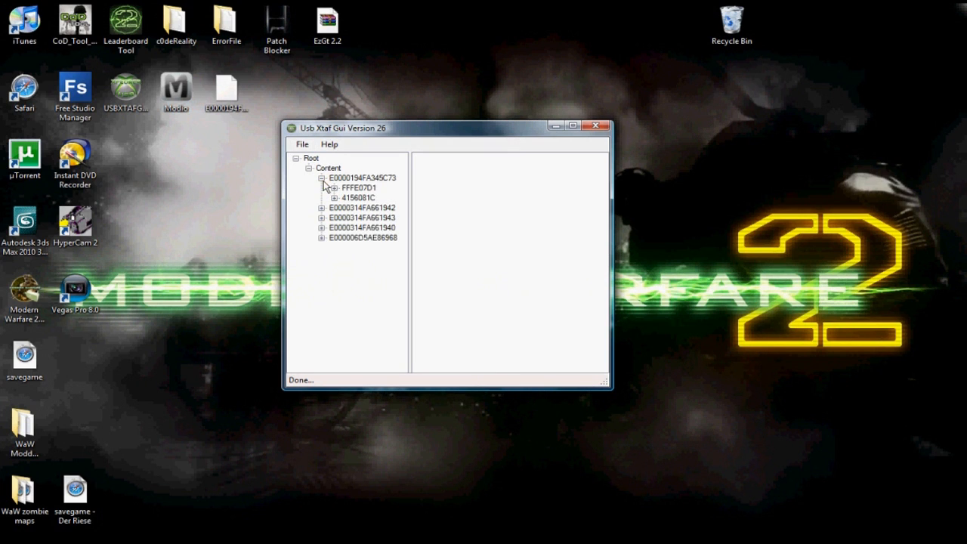
{"action": "left_click", "coordinate": [340, 187]}
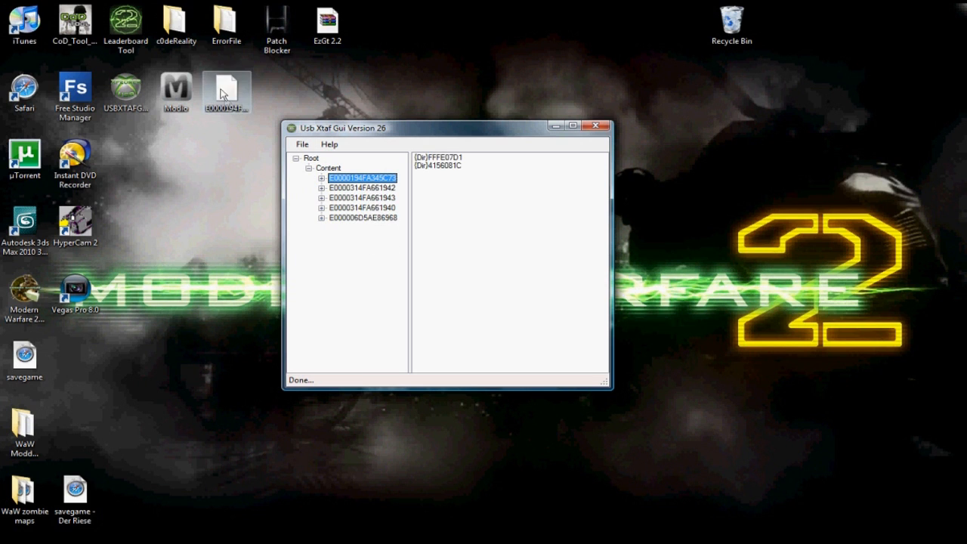
{"action": "left_click", "coordinate": [320, 178]}
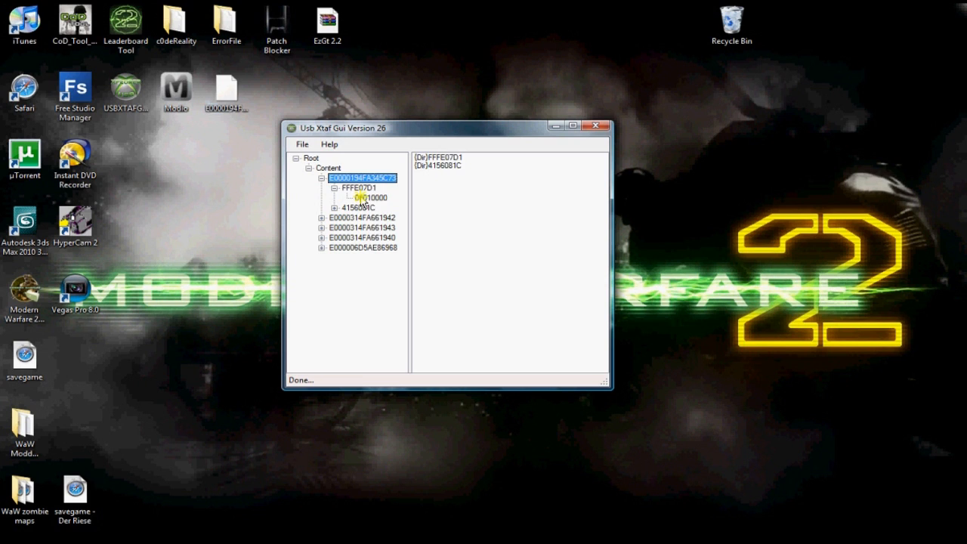
{"action": "left_click", "coordinate": [370, 196]}
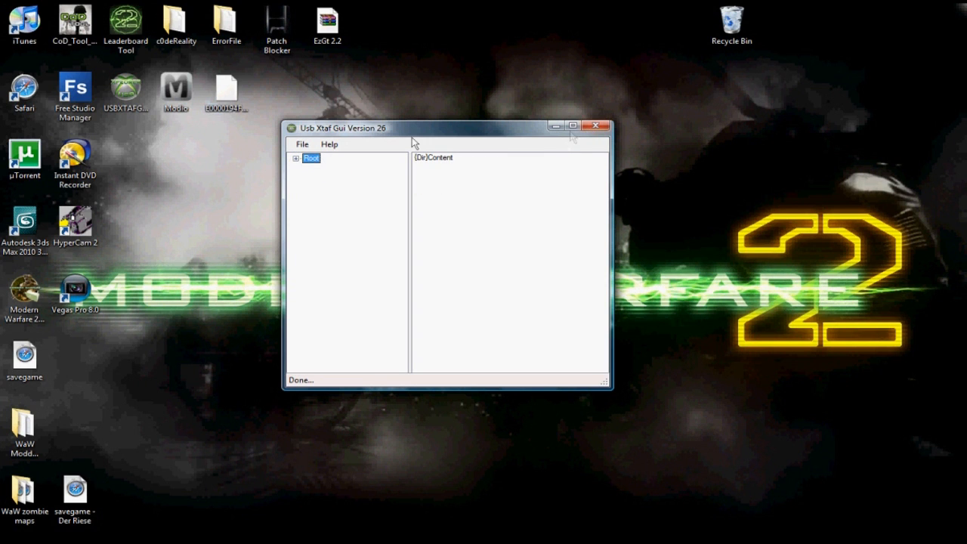
{"action": "left_click", "coordinate": [595, 125]}
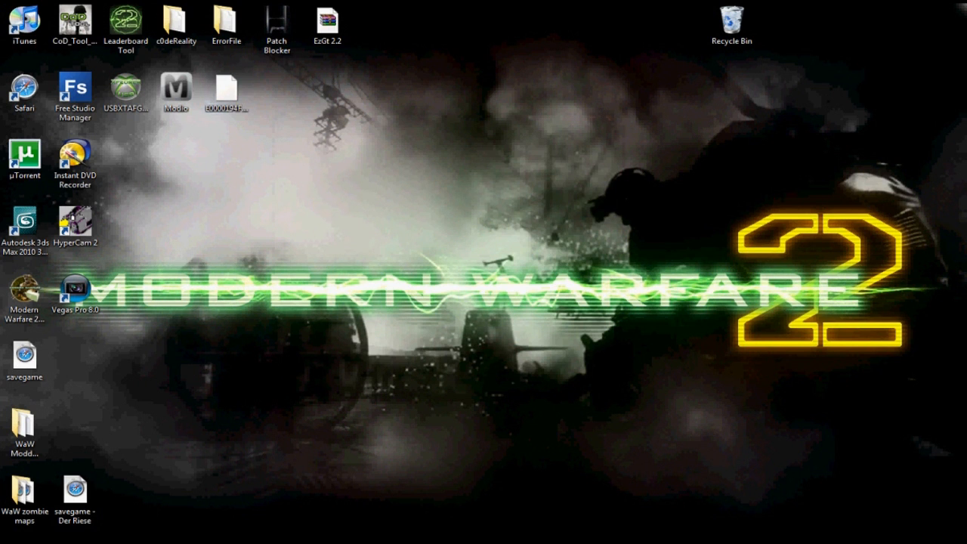
- Unpack the EzGt 2.2 archive from the desktop, dismiss the WinRAR license nag and launch EzGt 2.2.exe
{"action": "double_click", "coordinate": [175, 91]}
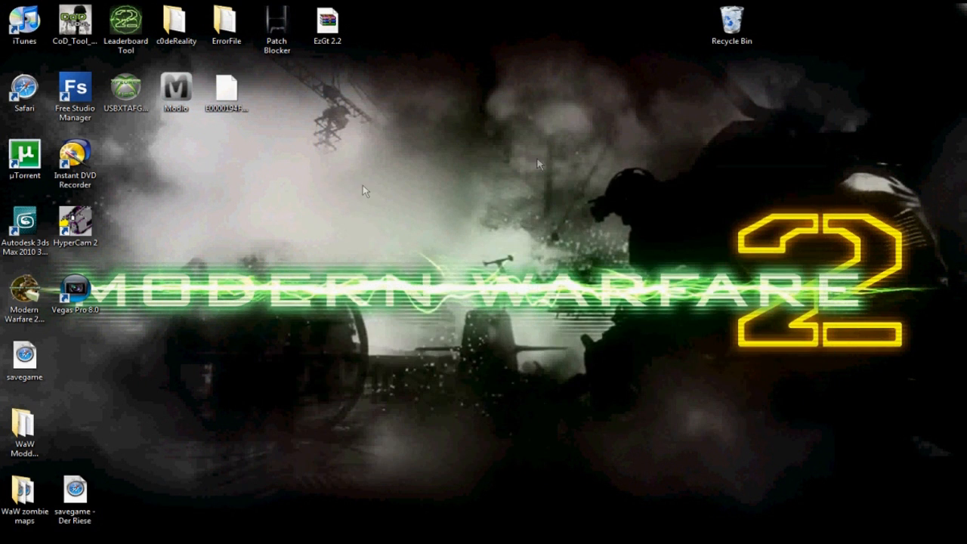
{"action": "left_click", "coordinate": [326, 22]}
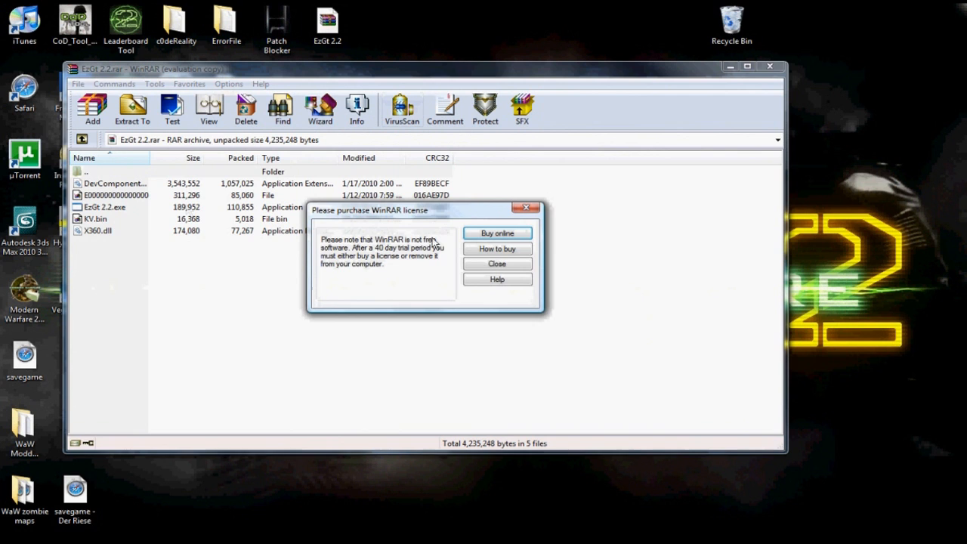
{"action": "left_click", "coordinate": [496, 263]}
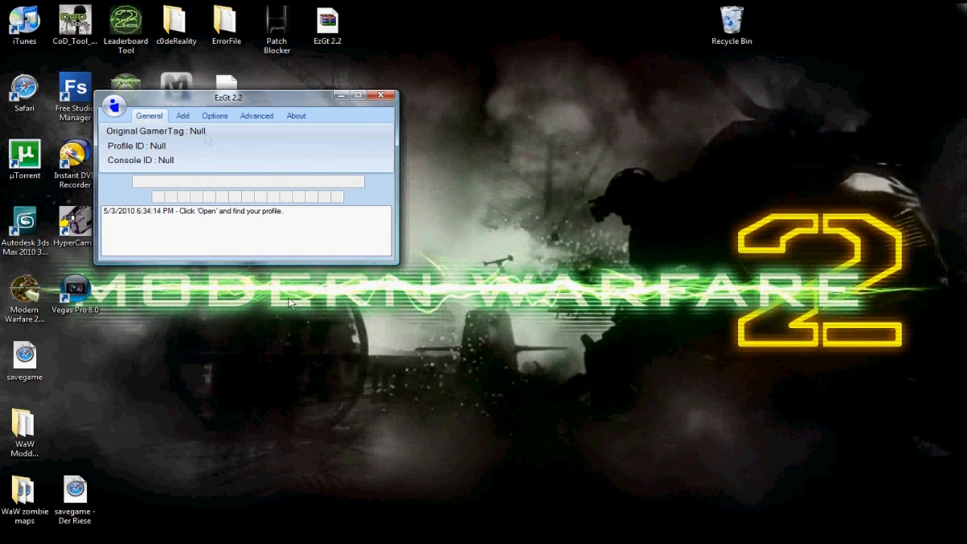
- Load the gamer profile into EzGt 2.2 and begin editing its gamertag
{"action": "left_click", "coordinate": [115, 106]}
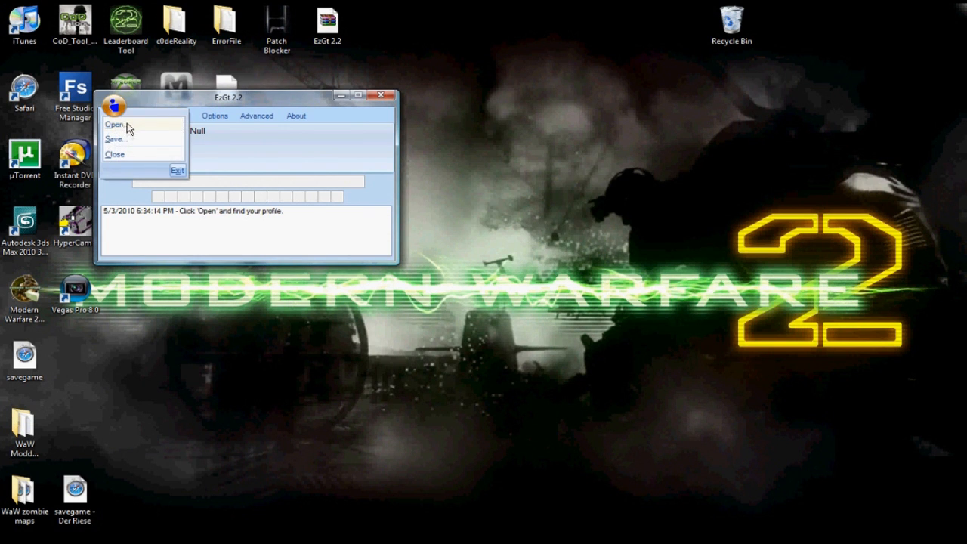
{"action": "left_click", "coordinate": [115, 124]}
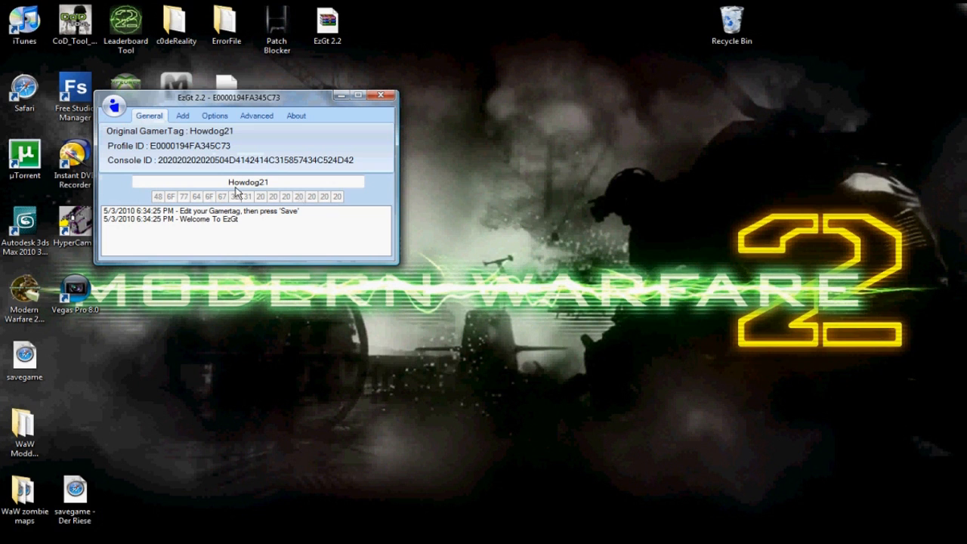
{"action": "left_click", "coordinate": [148, 114]}
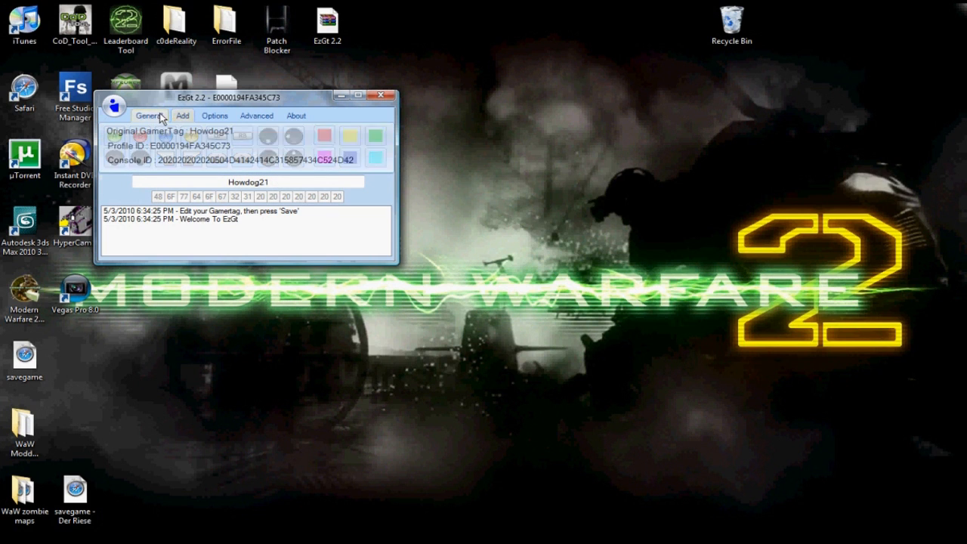
{"action": "left_click", "coordinate": [148, 114]}
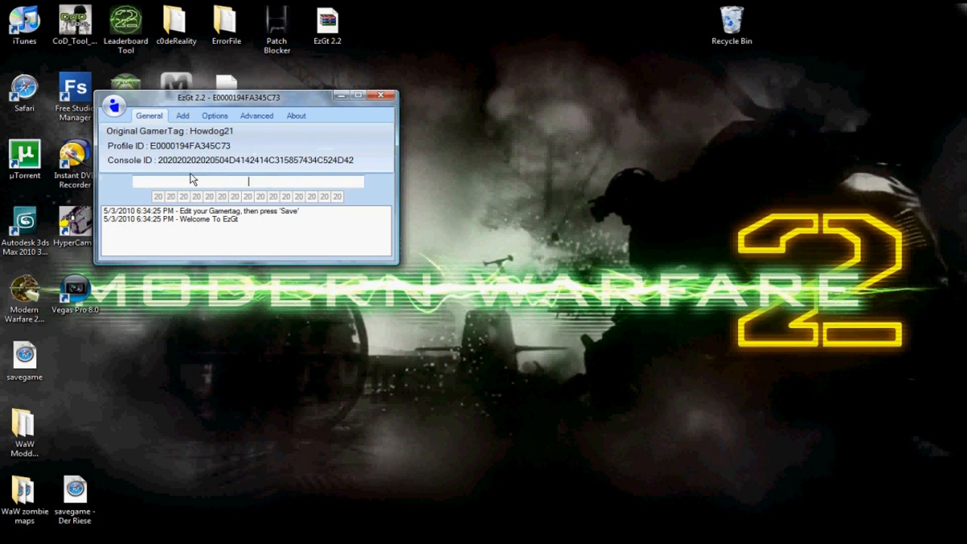
- Insert several controller-button symbols and colour characters into the gamertag from the Add list
{"action": "left_click", "coordinate": [182, 115]}
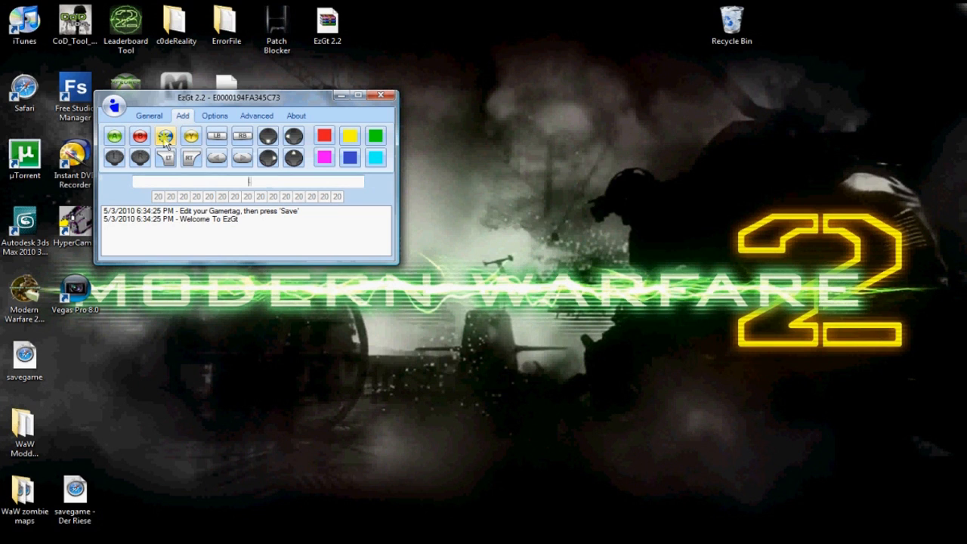
{"action": "left_click", "coordinate": [165, 136]}
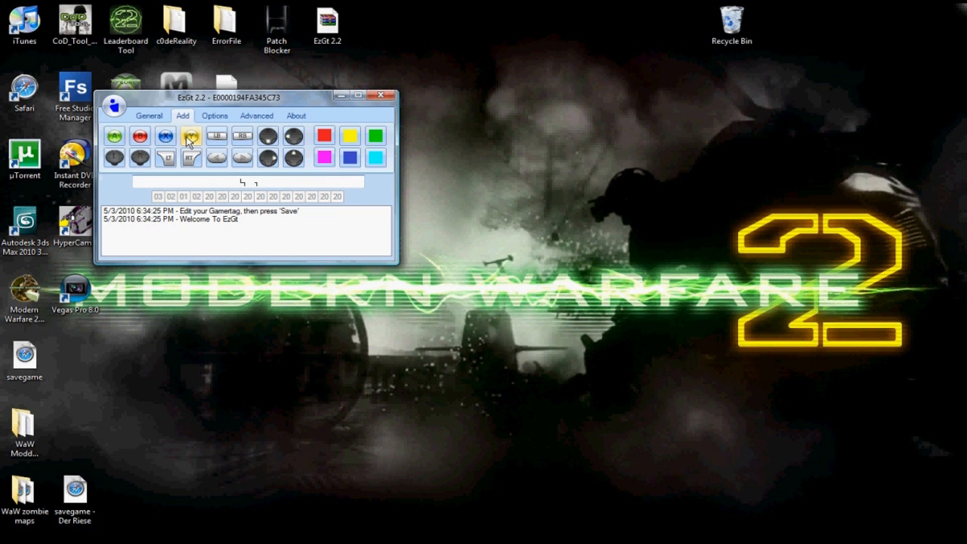
{"action": "left_click", "coordinate": [191, 136]}
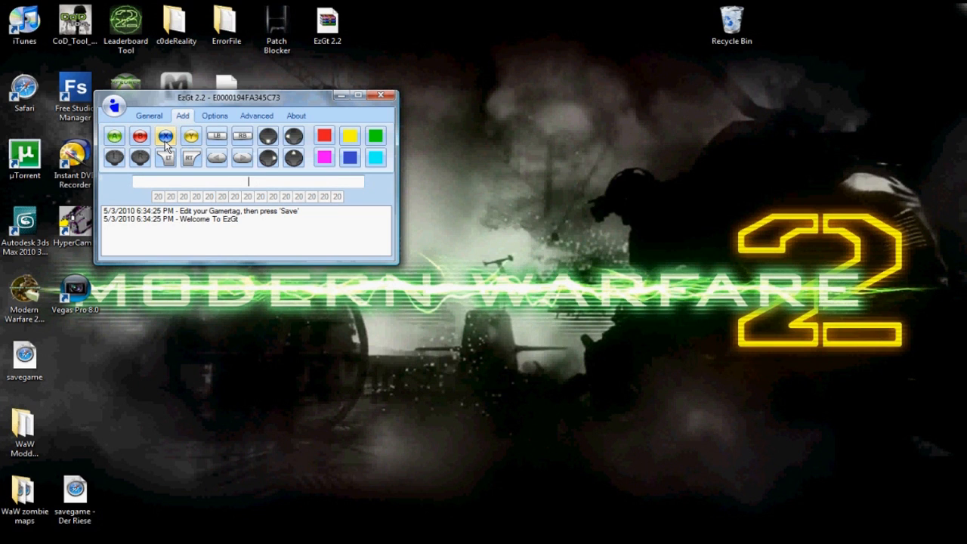
{"action": "left_click", "coordinate": [113, 136]}
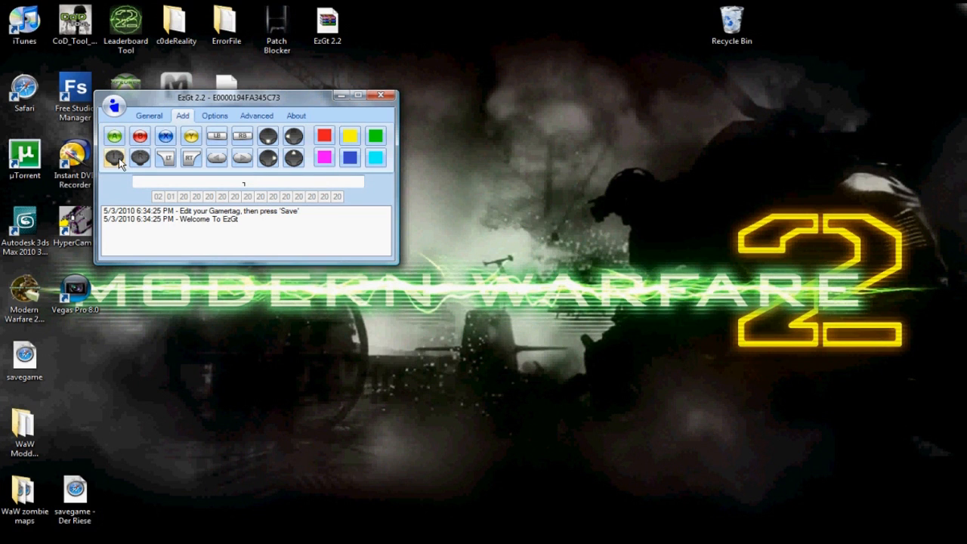
{"action": "left_click", "coordinate": [115, 159]}
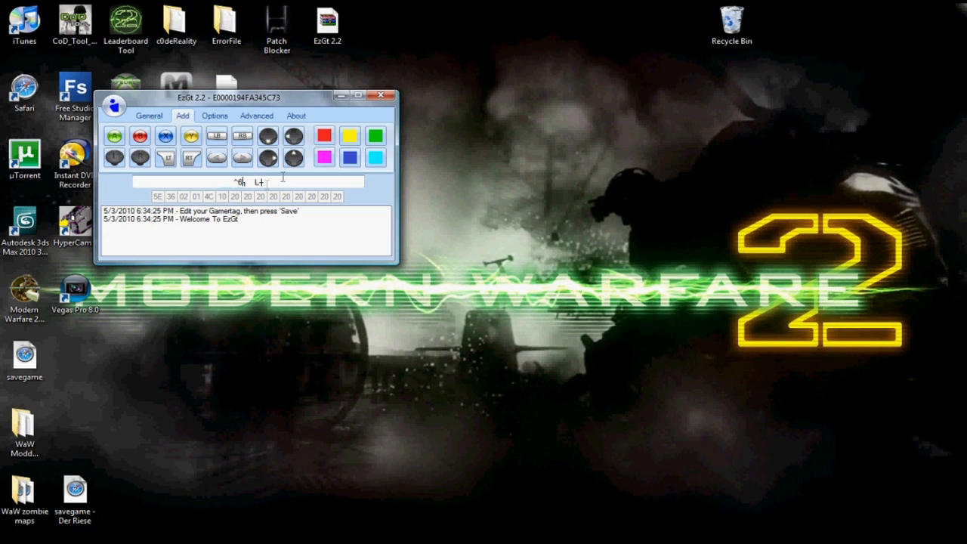
{"action": "left_click", "coordinate": [374, 159]}
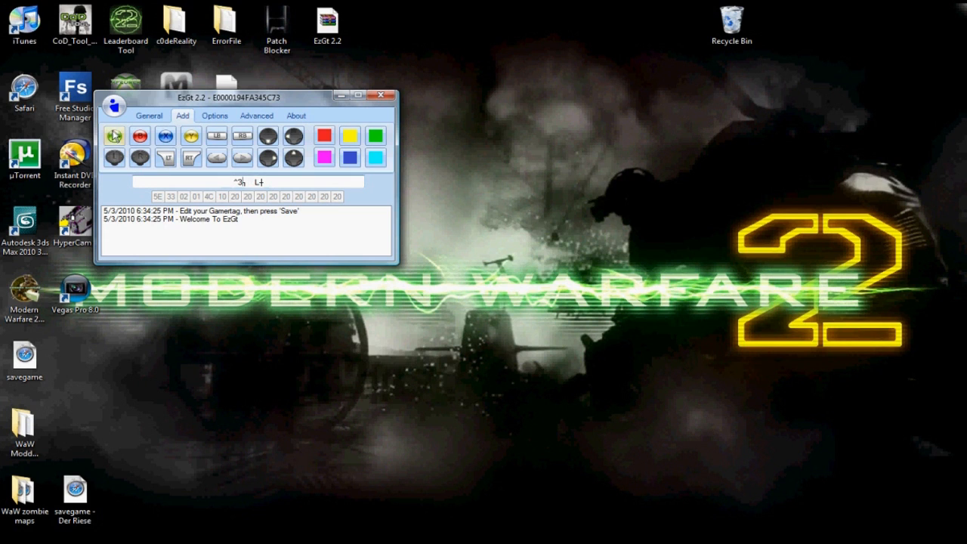
{"action": "left_click", "coordinate": [115, 106]}
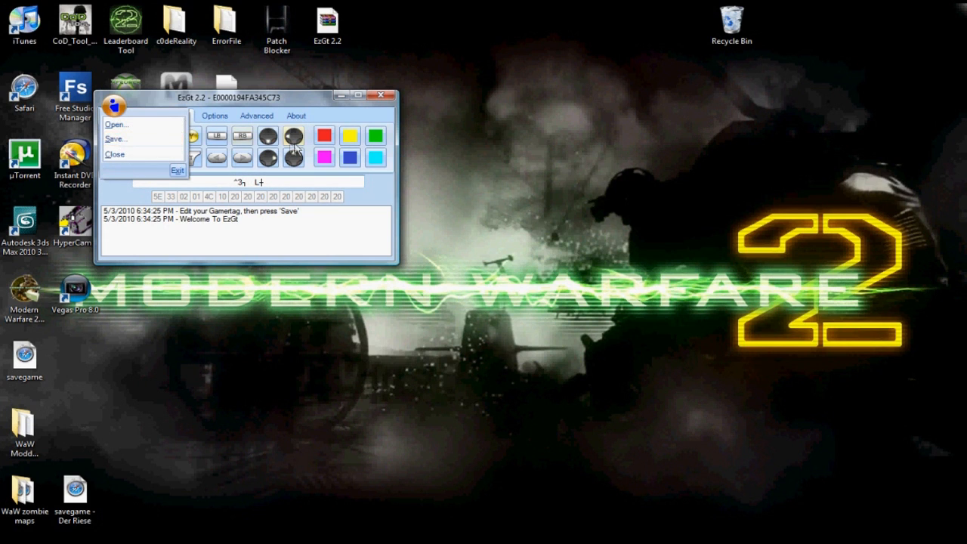
- Save the modded profile with the Proper extract method, encrypted to the Desktop folder
{"action": "left_click", "coordinate": [215, 115]}
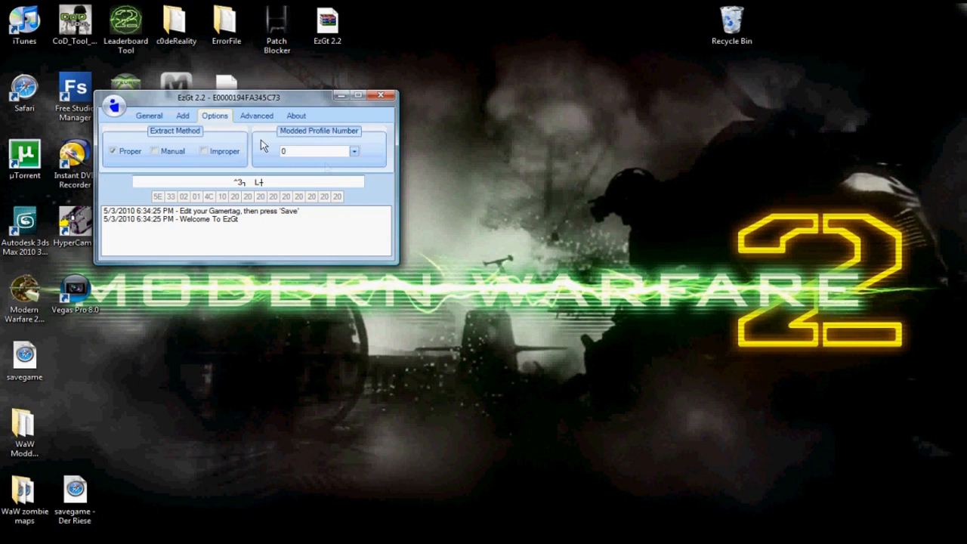
{"action": "left_click", "coordinate": [353, 151]}
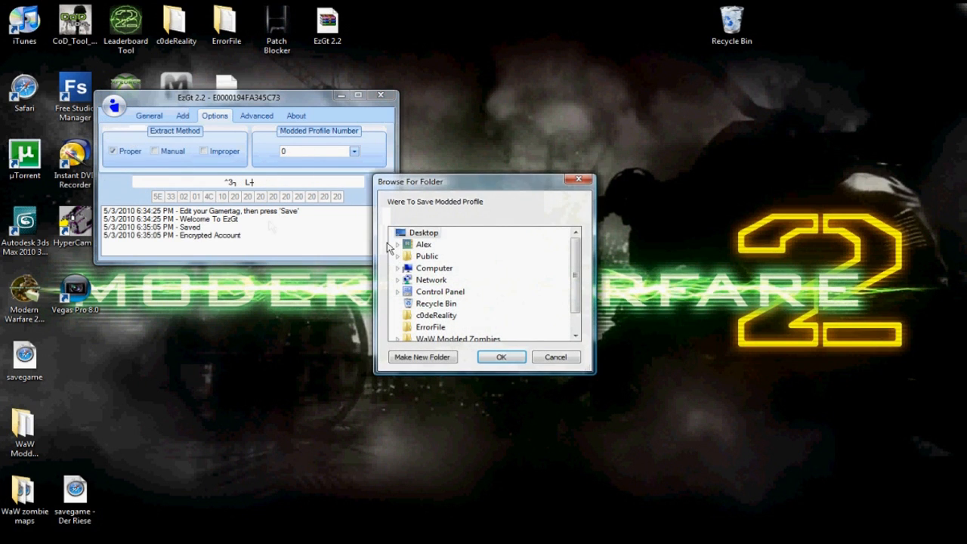
{"action": "left_click", "coordinate": [502, 357]}
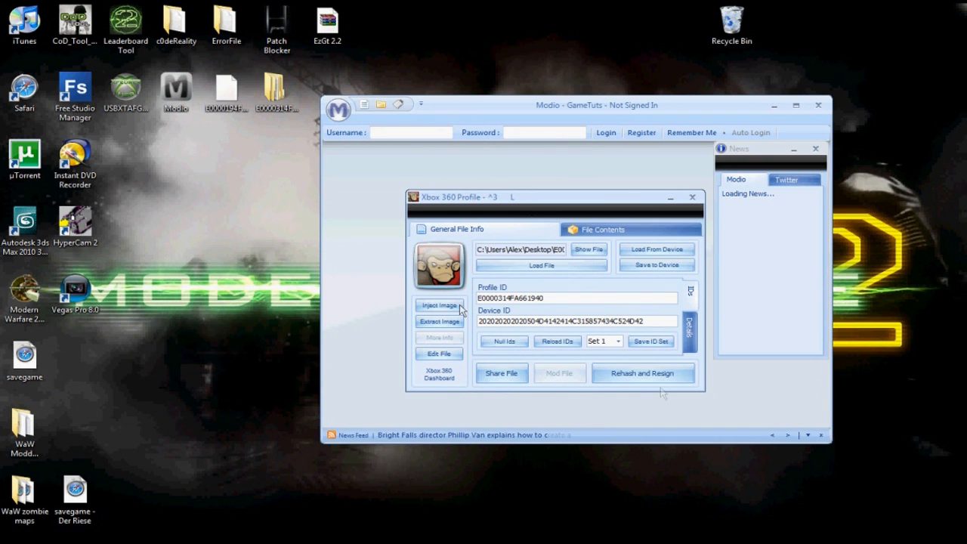
- Rehash and resign the modded profile in Modio's Xbox 360 Profile window
{"action": "left_click", "coordinate": [642, 371]}
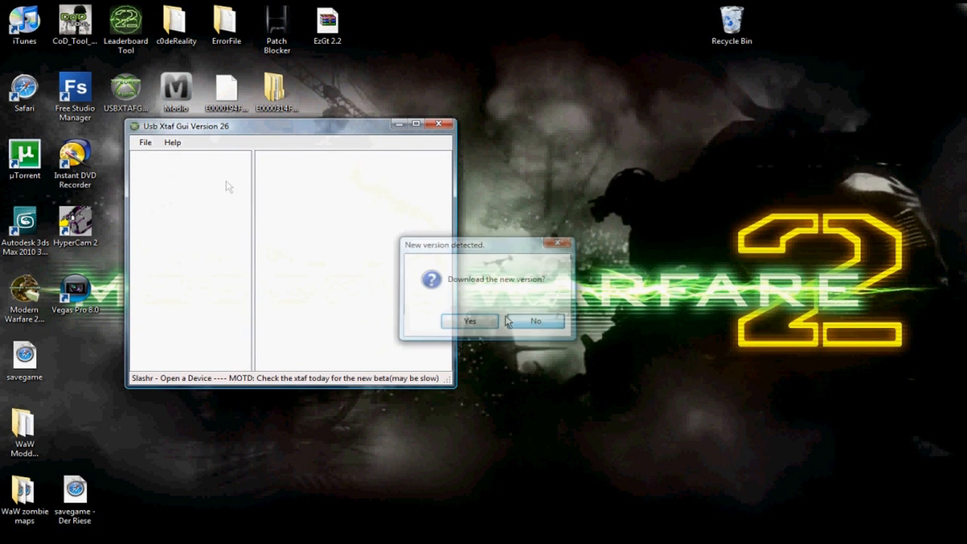
- Skip the USB Xtaf Gui update and browse the drive's Root to its Content folder
{"action": "left_click", "coordinate": [535, 321]}
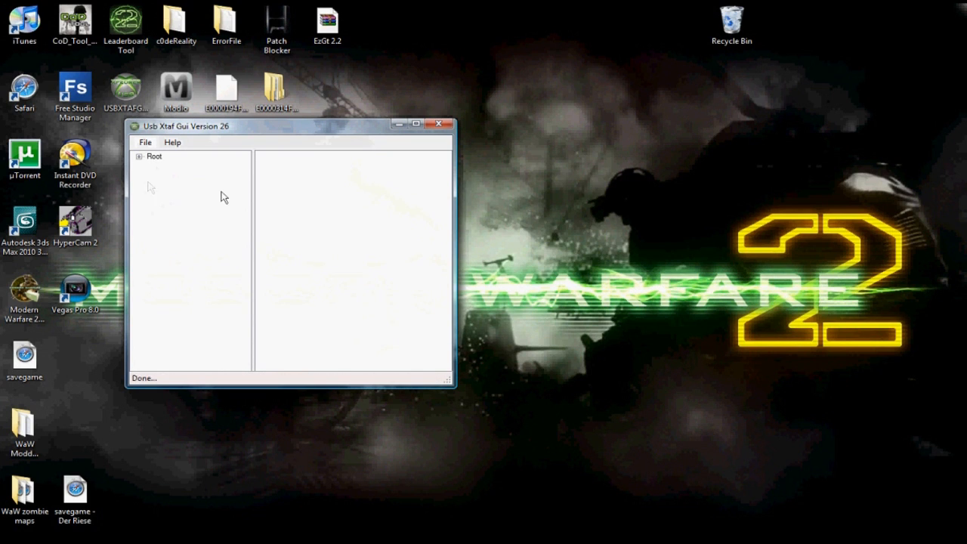
{"action": "left_click", "coordinate": [142, 156]}
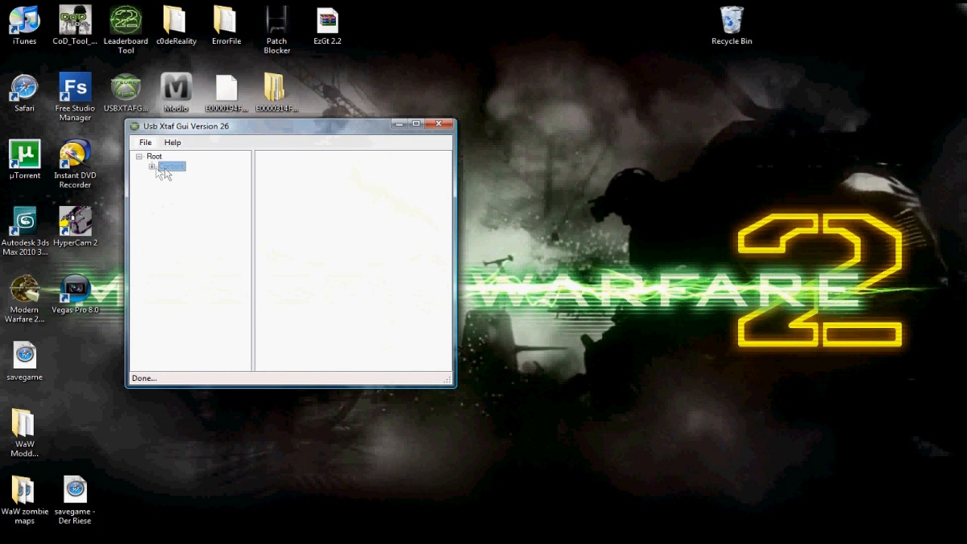
{"action": "left_click", "coordinate": [173, 164]}
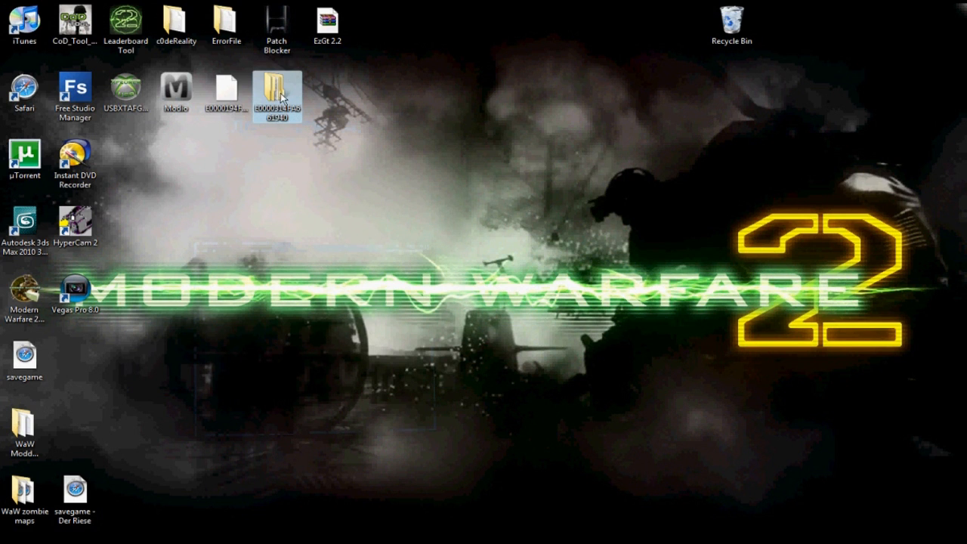
- Inject the modded profile into the Content folder's gamer profile files
{"action": "double_click", "coordinate": [276, 90]}
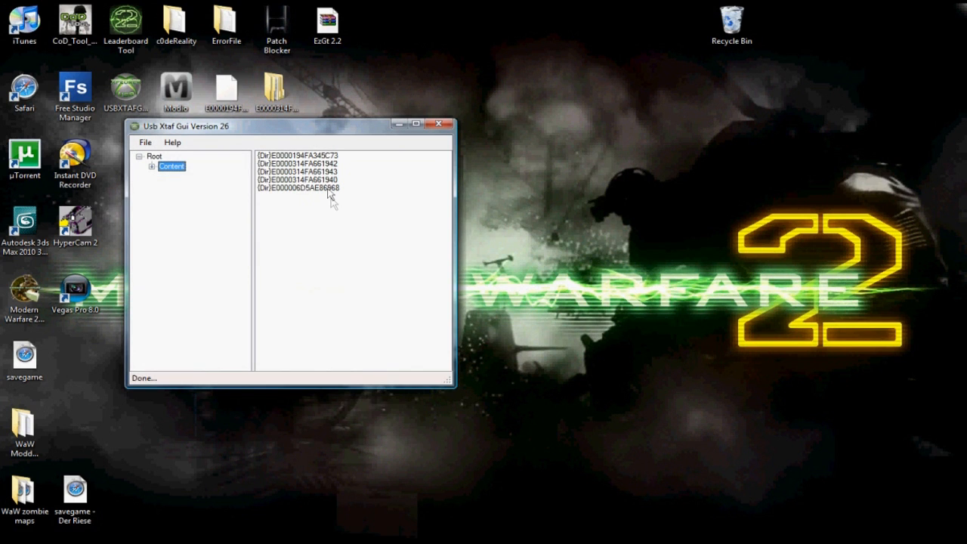
{"action": "right_click", "coordinate": [300, 179]}
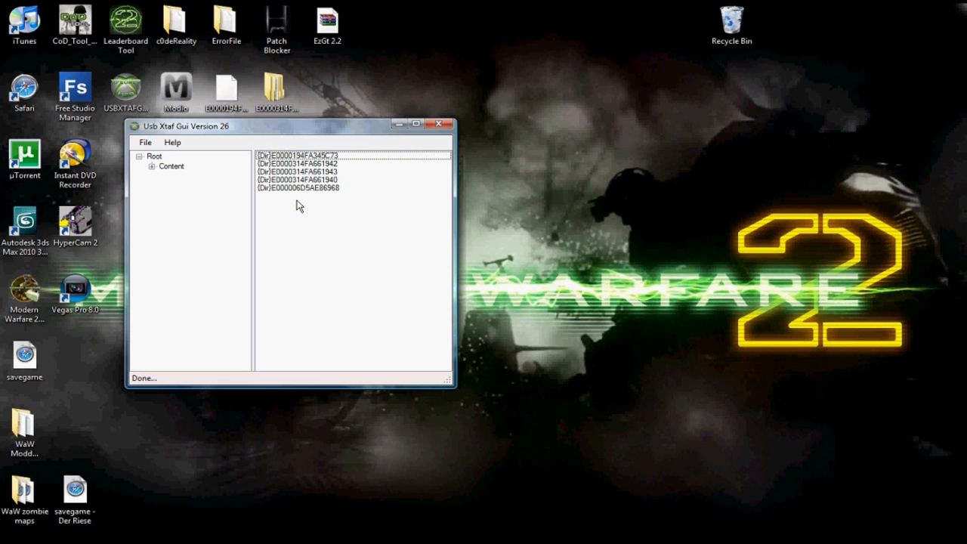
{"action": "left_click", "coordinate": [303, 180]}
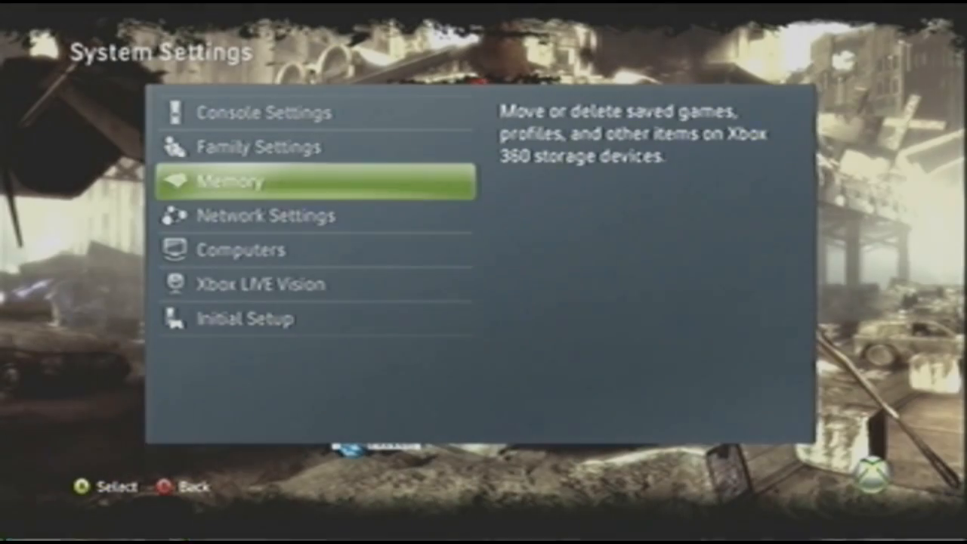
- Move the modded profile from the memory unit to the Hard Drive, replacing the existing copy
{"action": "left_click", "coordinate": [233, 181]}
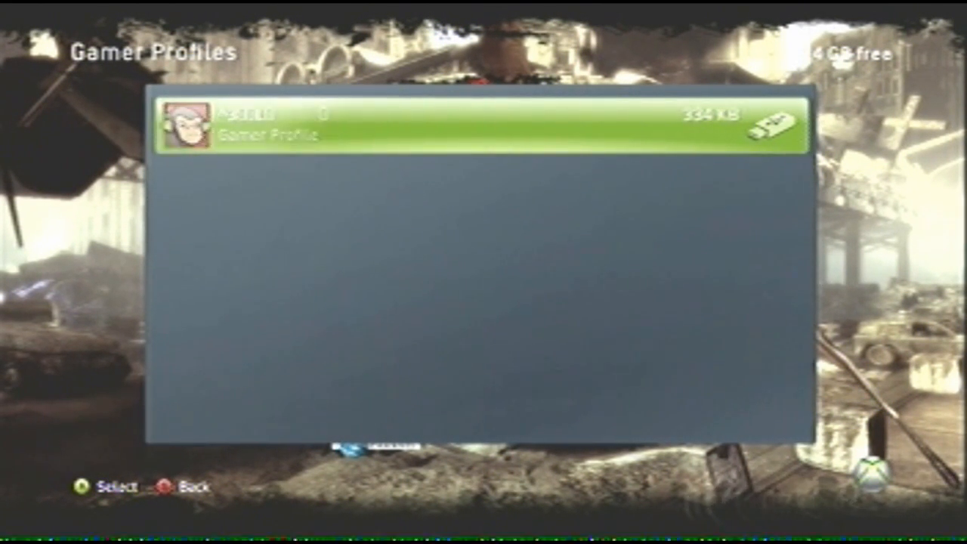
{"action": "left_click", "coordinate": [476, 124]}
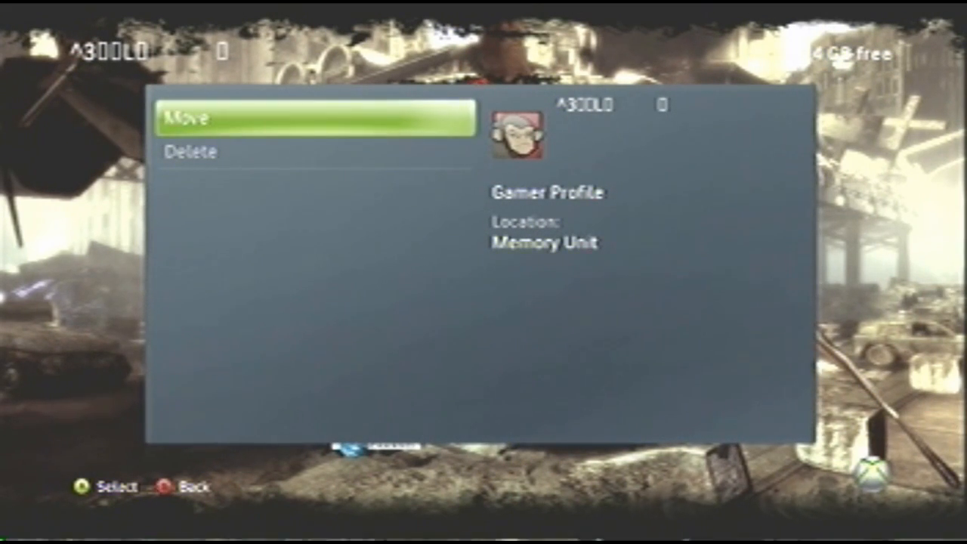
{"action": "left_click", "coordinate": [314, 118]}
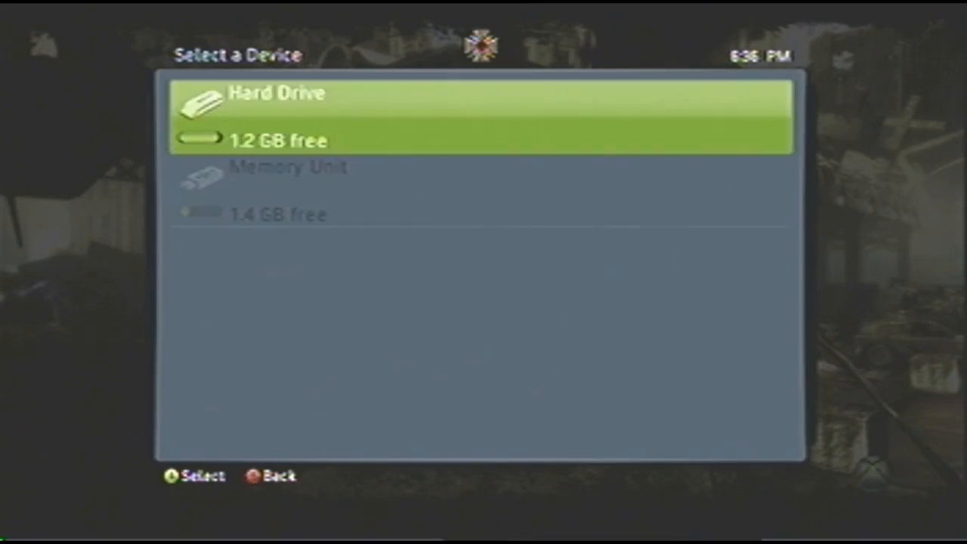
{"action": "left_click", "coordinate": [481, 118]}
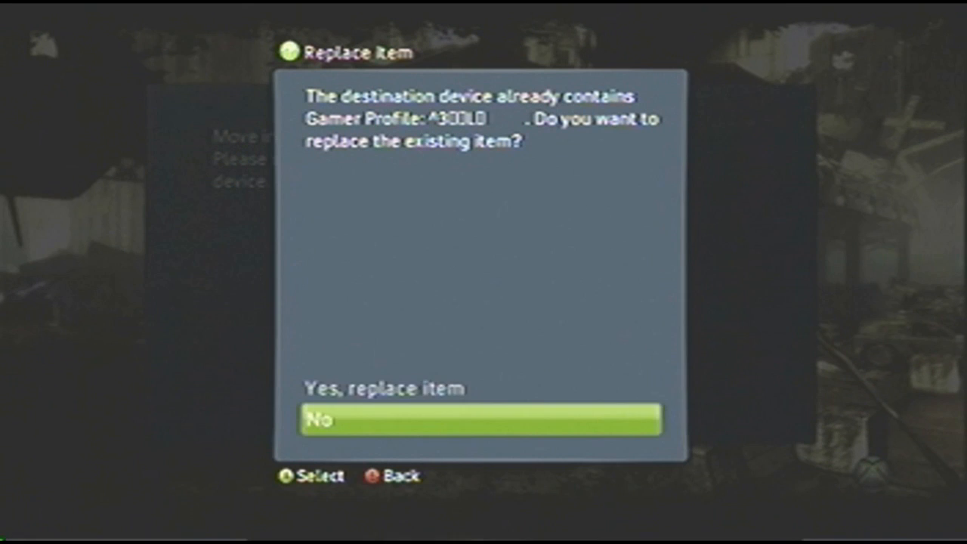
{"action": "key", "text": "Up"}
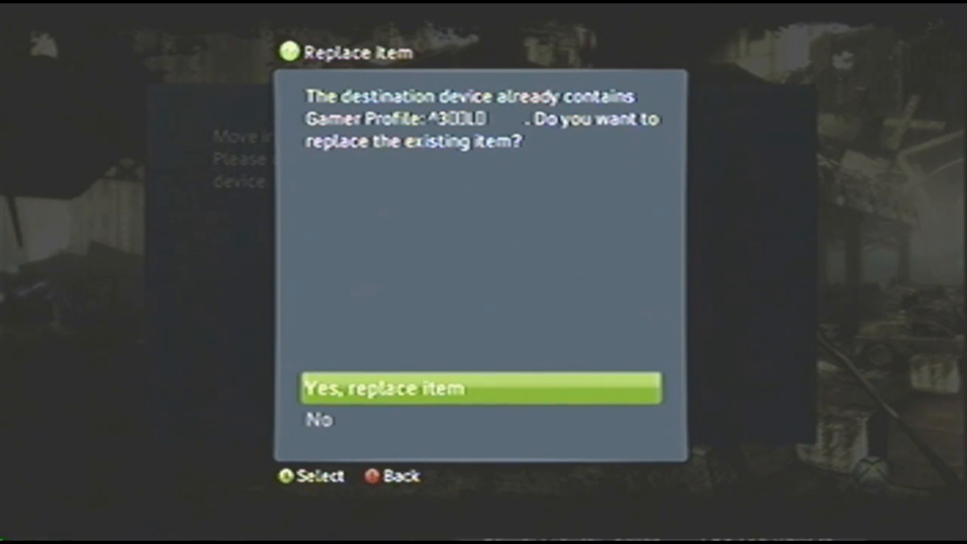
{"action": "left_click", "coordinate": [480, 388]}
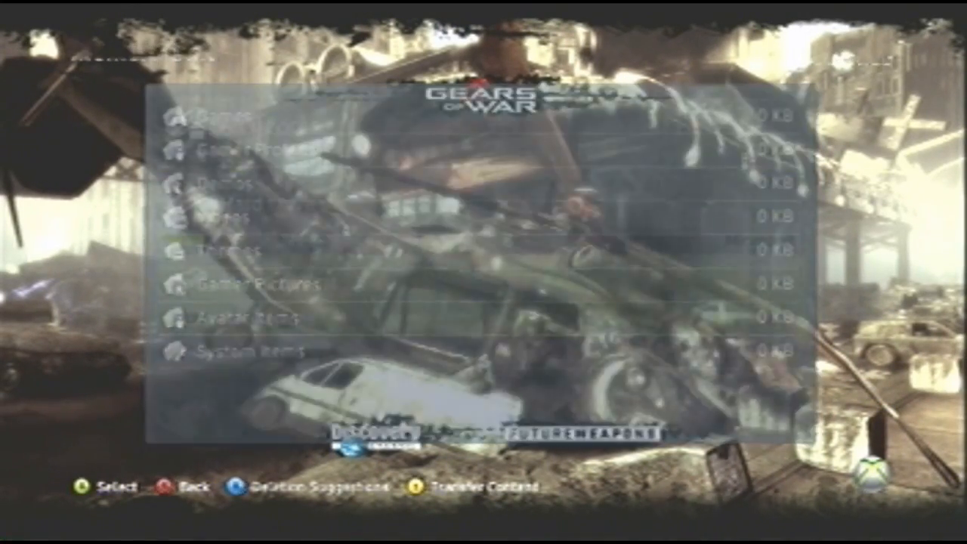
- Browse the hard drive's Gamer Profiles list to the symbol-named modded profile
{"action": "left_click", "coordinate": [219, 124]}
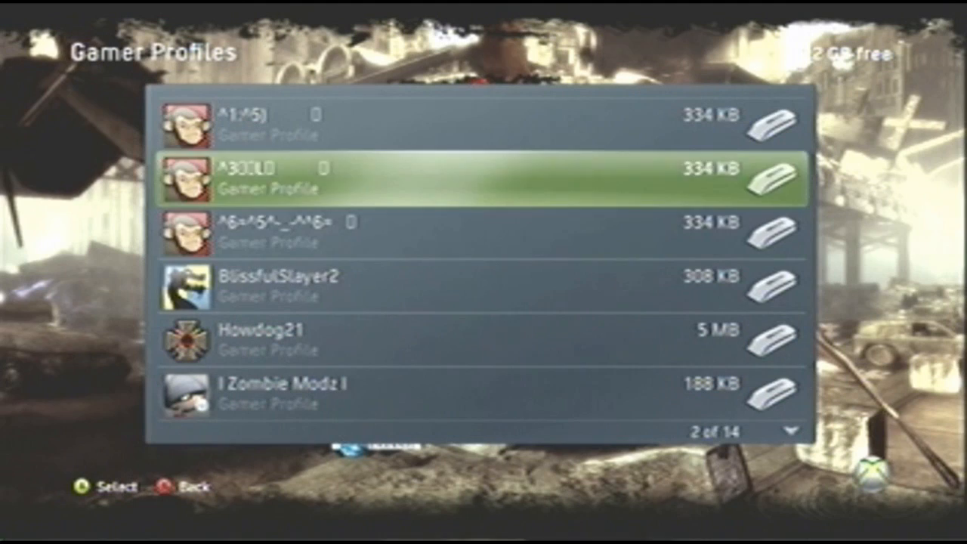
{"action": "scroll", "scroll_direction": "down", "scroll_amount": 3}
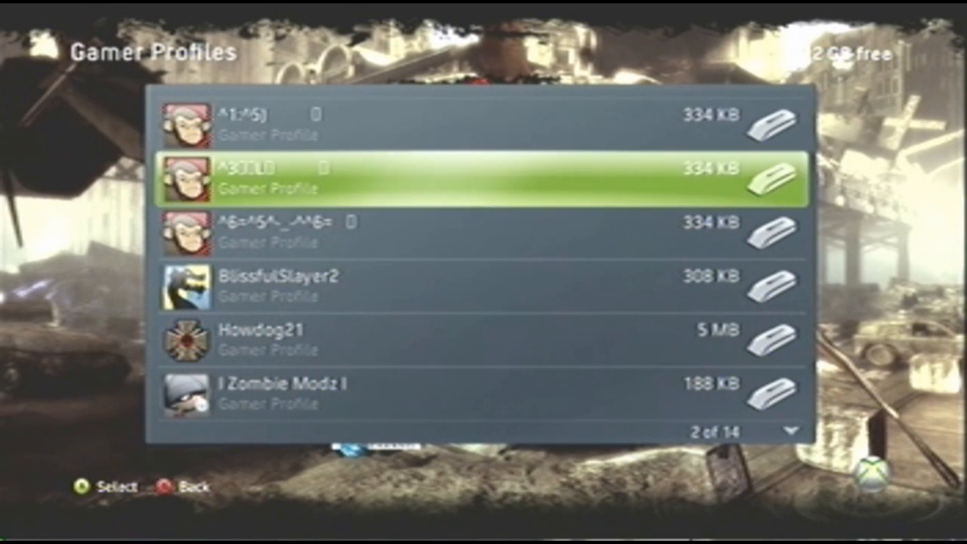
{"action": "key", "text": "Up"}
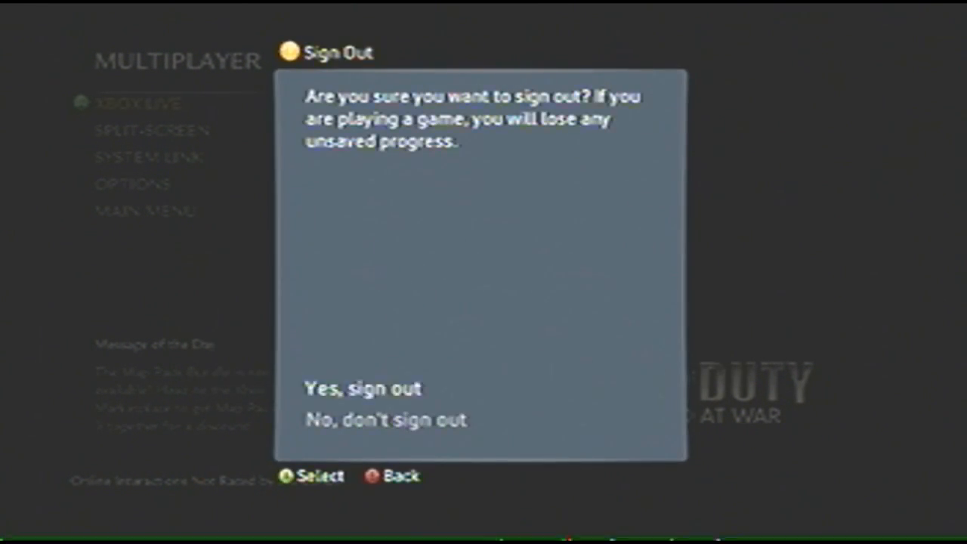
- Sign out, sign in as the modded profile and dismiss the Xbox LIVE restriction notice
{"action": "left_click", "coordinate": [363, 388]}
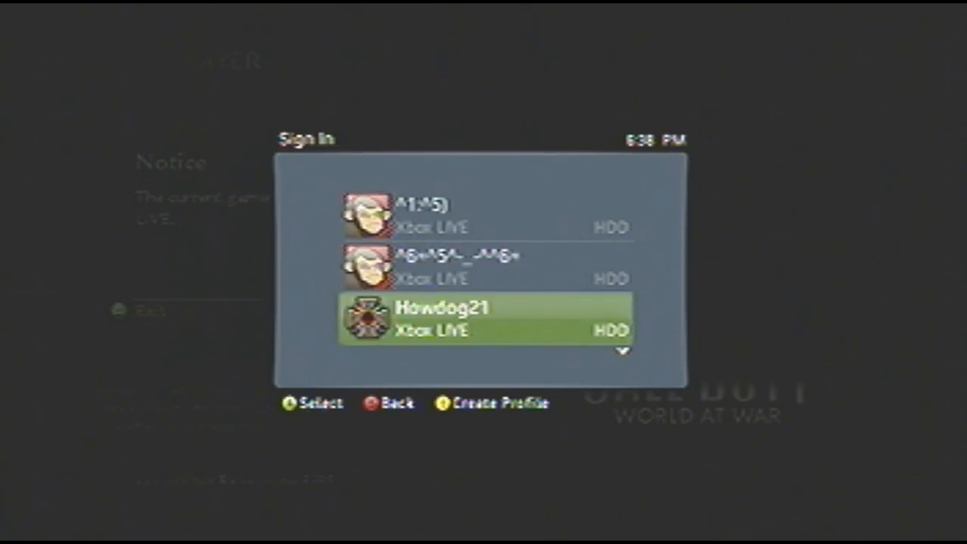
{"action": "left_click", "coordinate": [484, 317]}
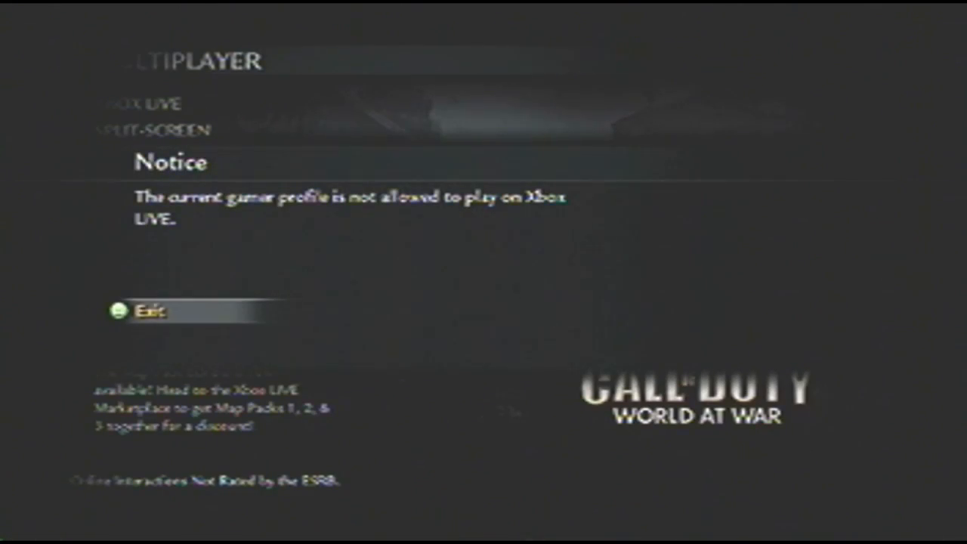
{"action": "left_click", "coordinate": [148, 311]}
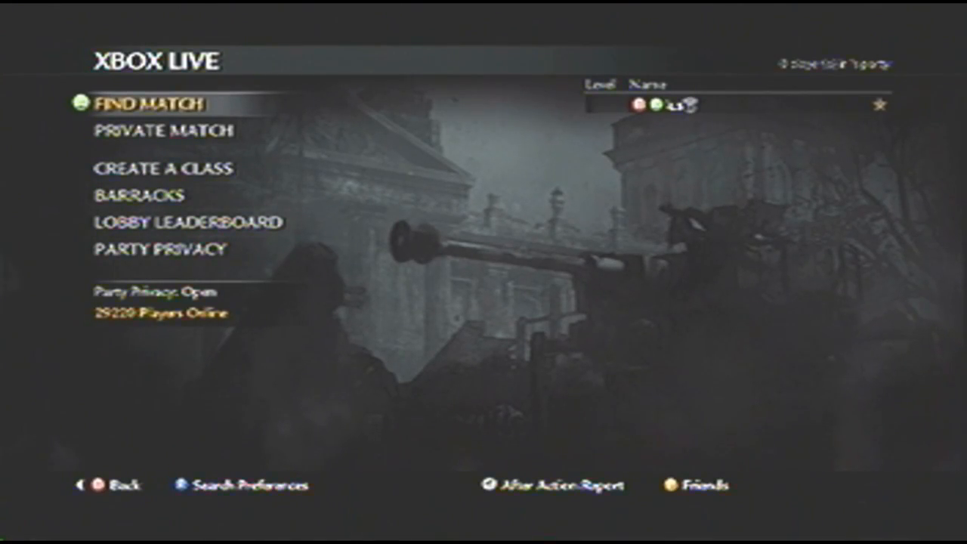